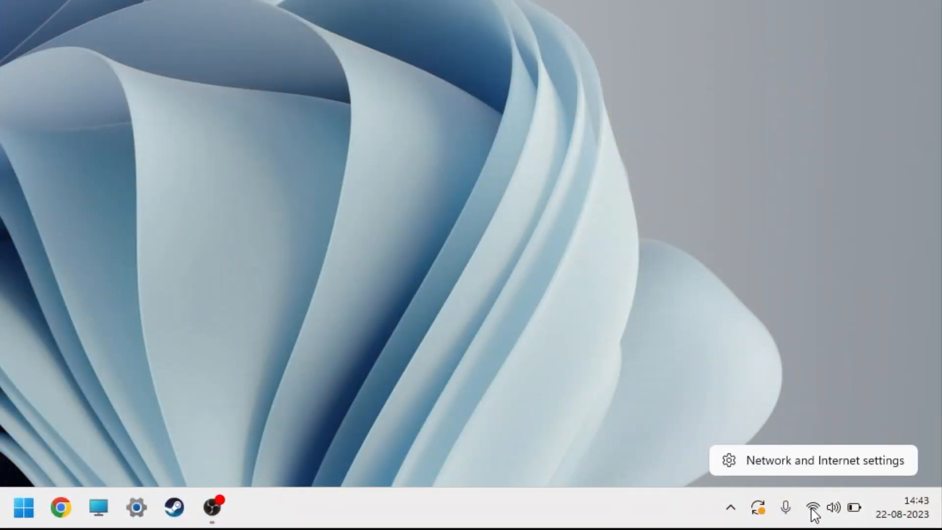
{"action": "mouse_move", "coordinate": [814, 460]}
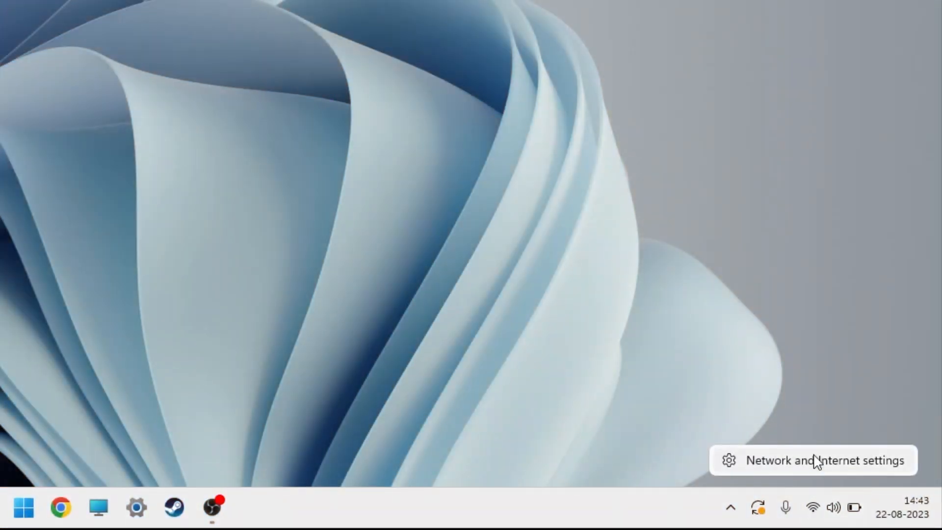
Reach Advanced network settings from the taskbar's Network and Internet settings shortcut.
{"action": "left_click", "coordinate": [812, 460]}
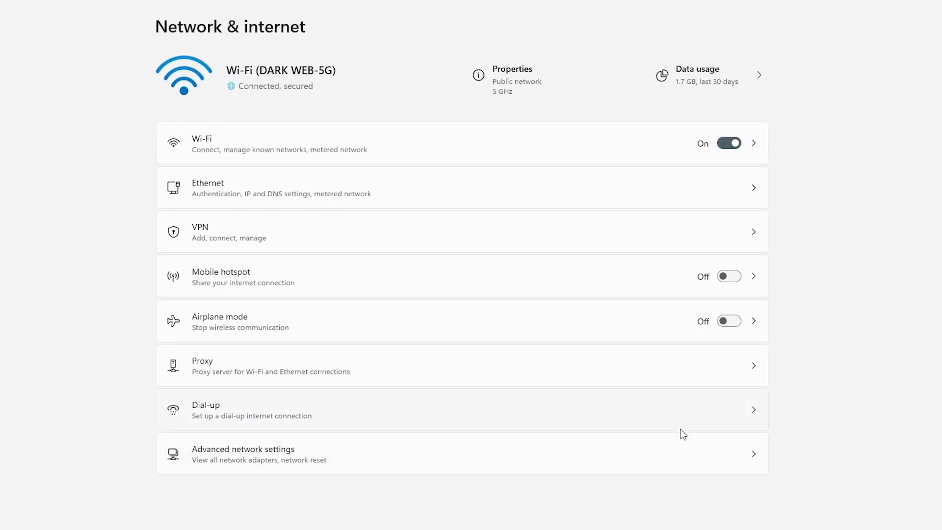
{"action": "left_click", "coordinate": [244, 453]}
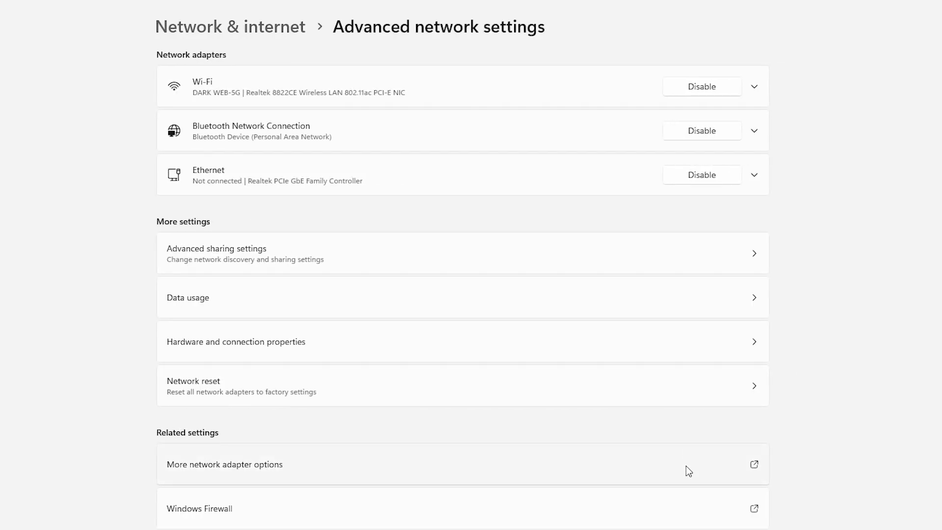
From the Wi-Fi connection's Properties, select Internet Protocol Version 4 and choose Configure.
{"action": "right_click", "coordinate": [217, 57]}
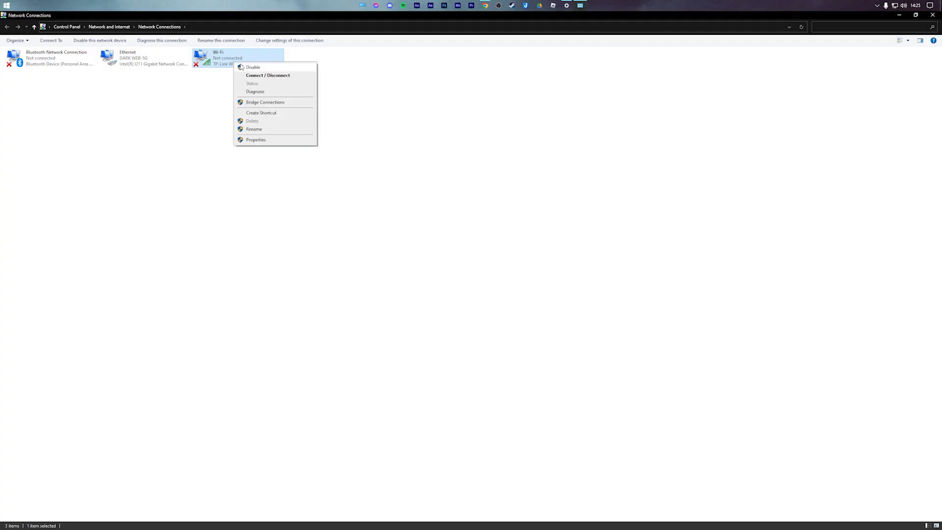
{"action": "left_click", "coordinate": [255, 139]}
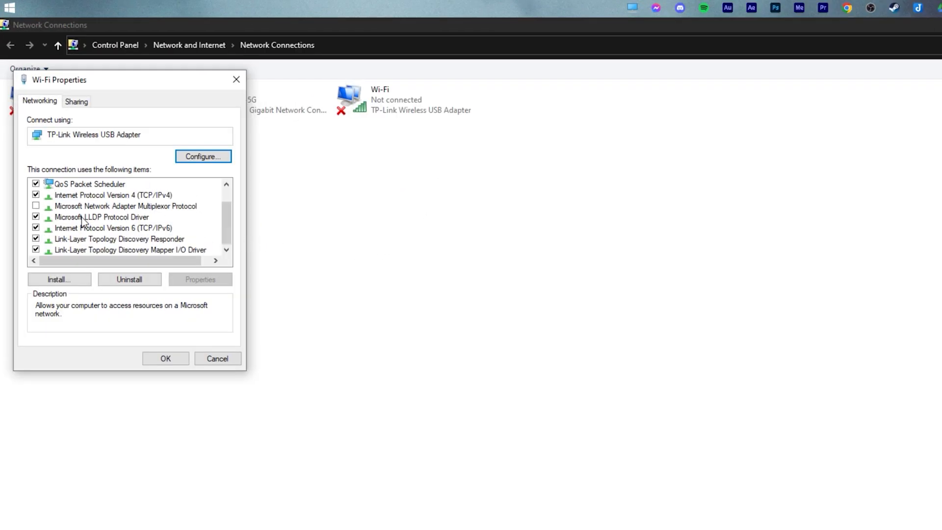
{"action": "left_click", "coordinate": [114, 194]}
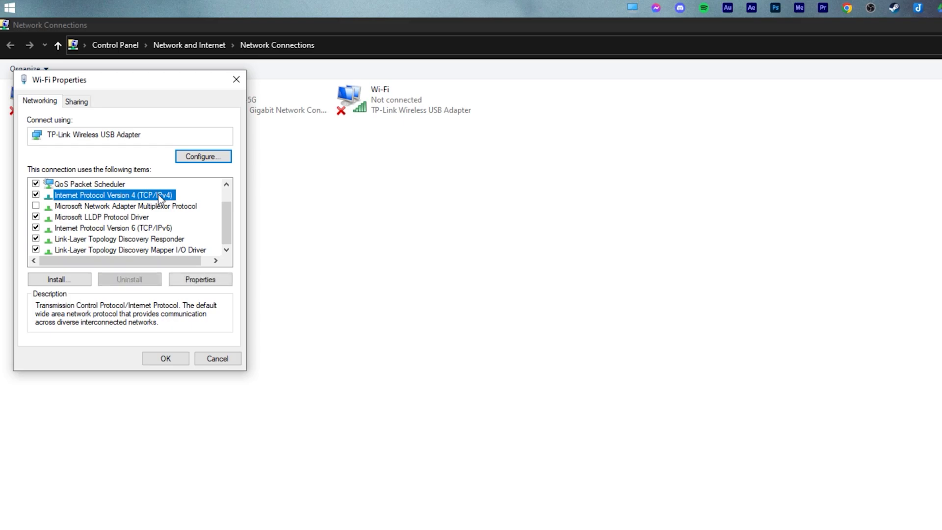
{"action": "left_click", "coordinate": [218, 358]}
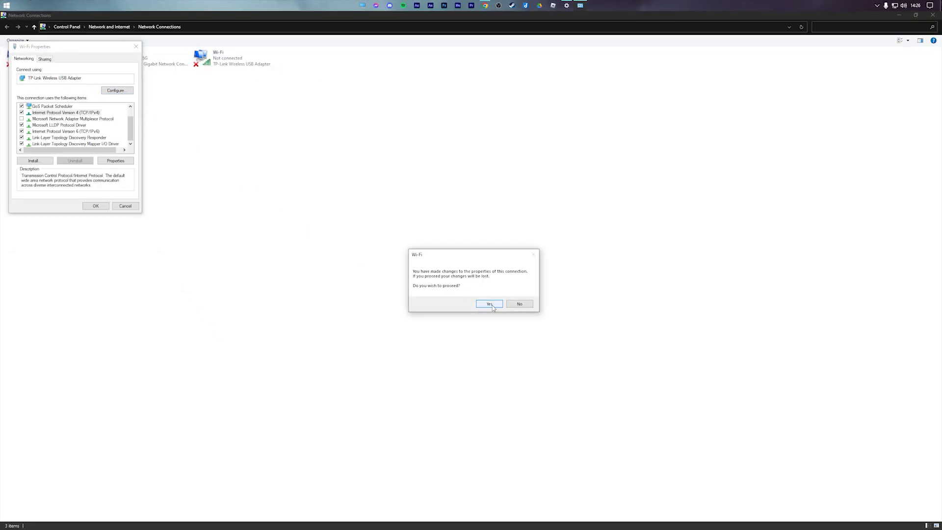
Confirm Yes on the prompt to reach the Realtek Wi-Fi adapter's device properties.
{"action": "left_click", "coordinate": [488, 303]}
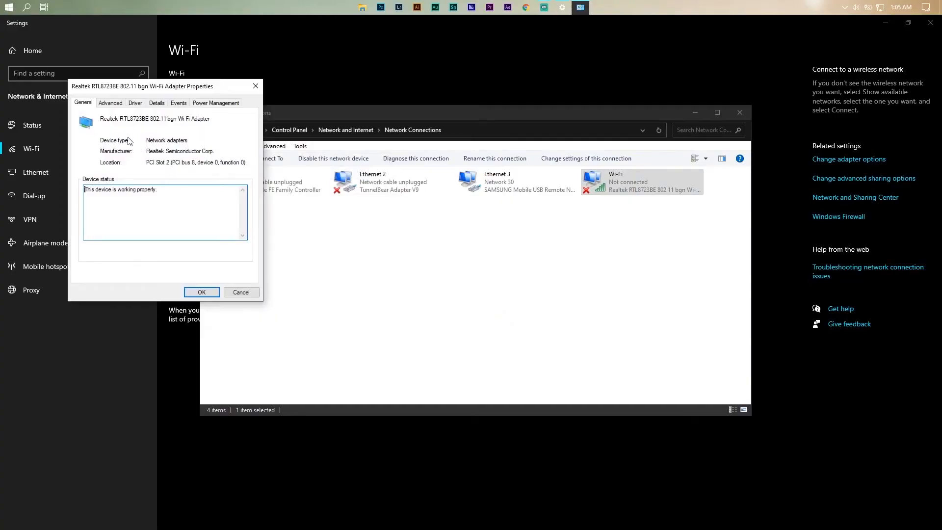
Under Advanced, set 802.11n channel width for 2.4GHz to Auto.
{"action": "left_click", "coordinate": [109, 102]}
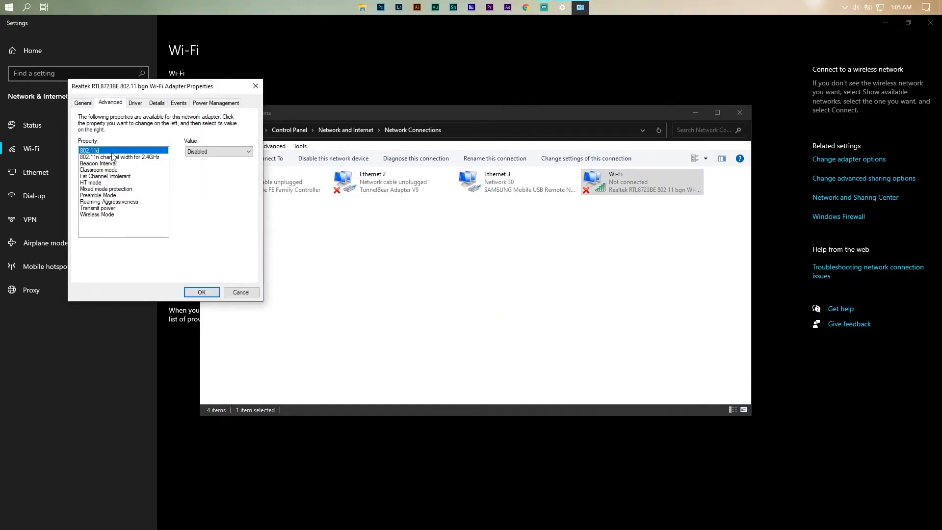
{"action": "left_click", "coordinate": [120, 157]}
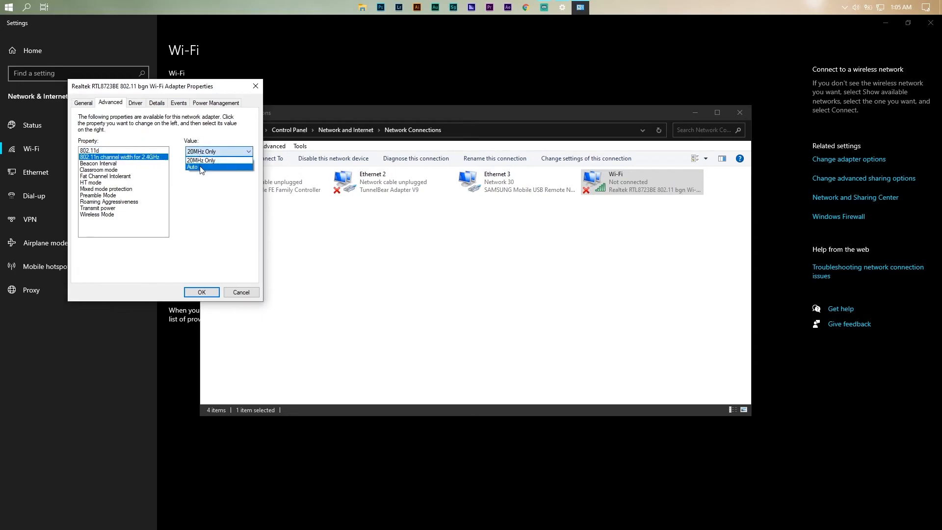
{"action": "left_click", "coordinate": [192, 167]}
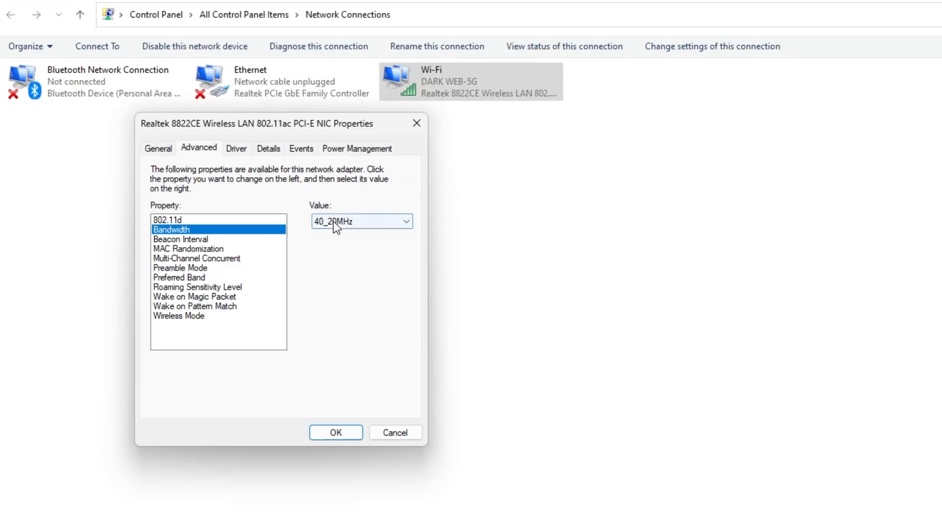
Set the adapter's Bandwidth value to 20MHz Only instead of 40_20MHz.
{"action": "left_click", "coordinate": [360, 221]}
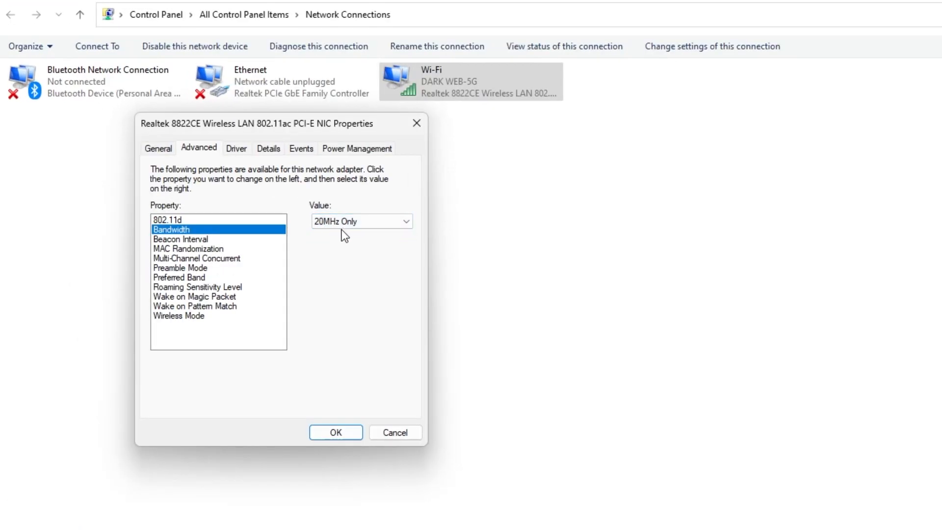